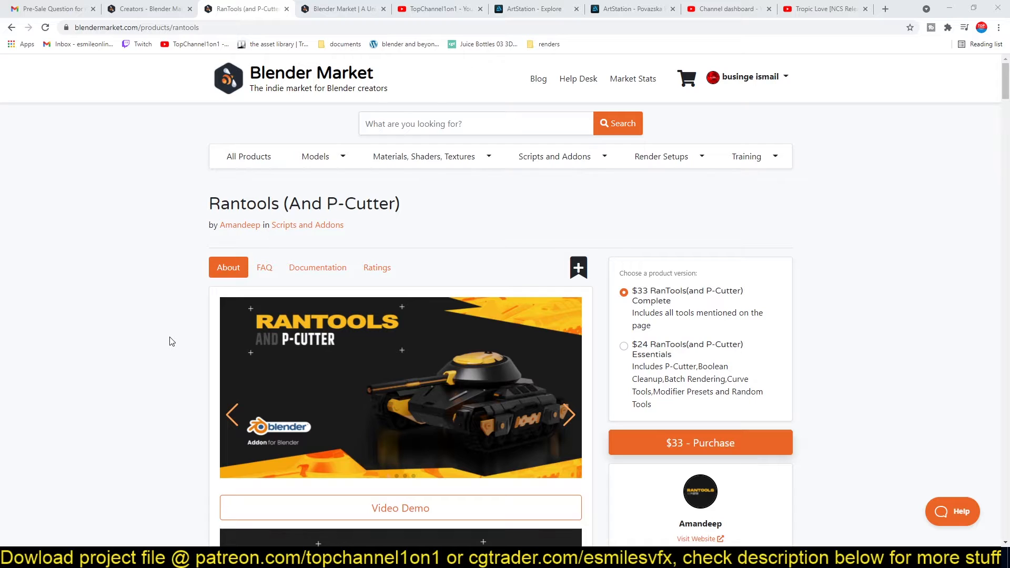
{"action": "scroll", "scroll_direction": "down", "scroll_amount": 3}
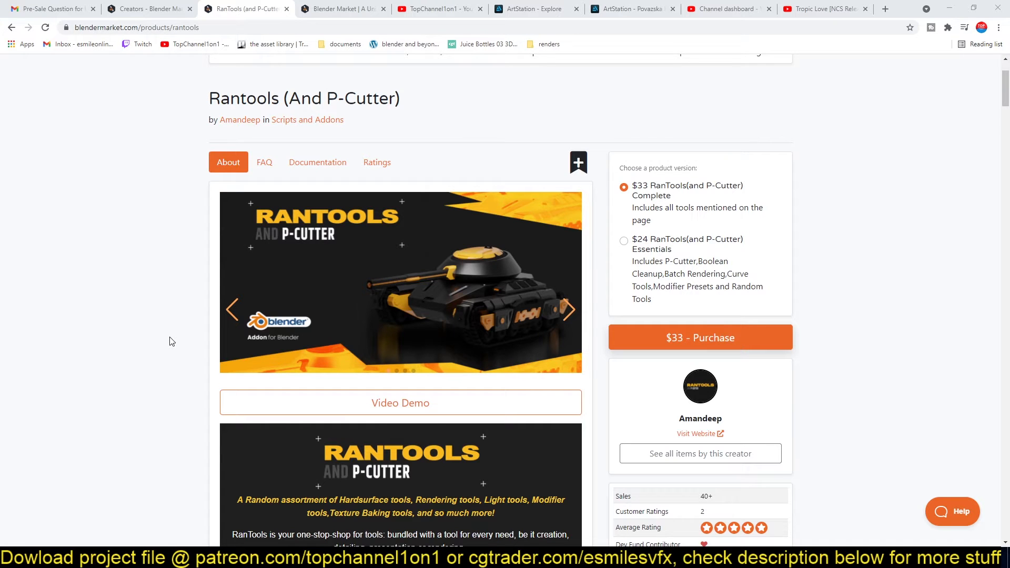
{"action": "scroll", "scroll_direction": "down", "scroll_amount": 3}
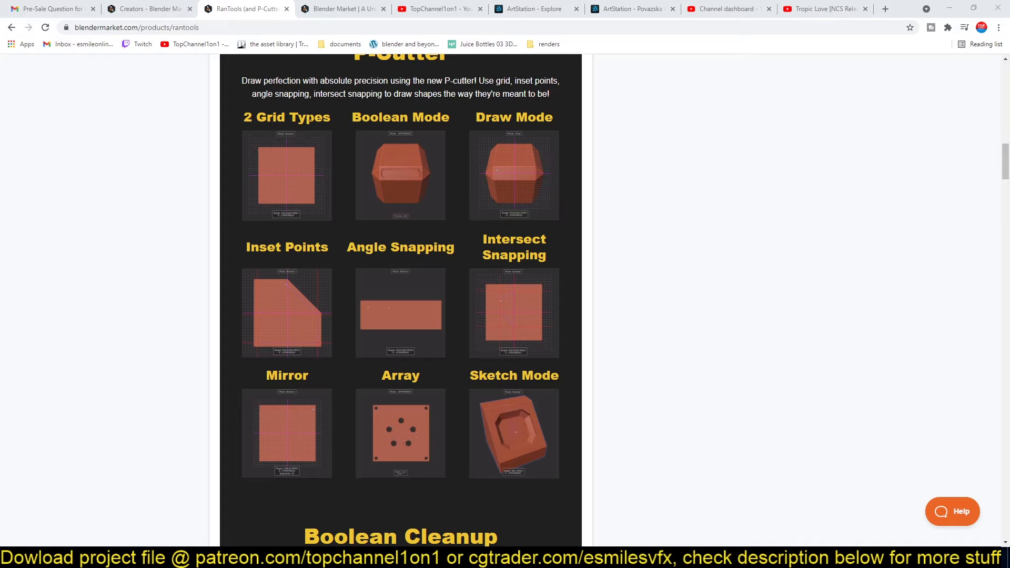
{"action": "scroll", "scroll_direction": "down", "scroll_amount": 3}
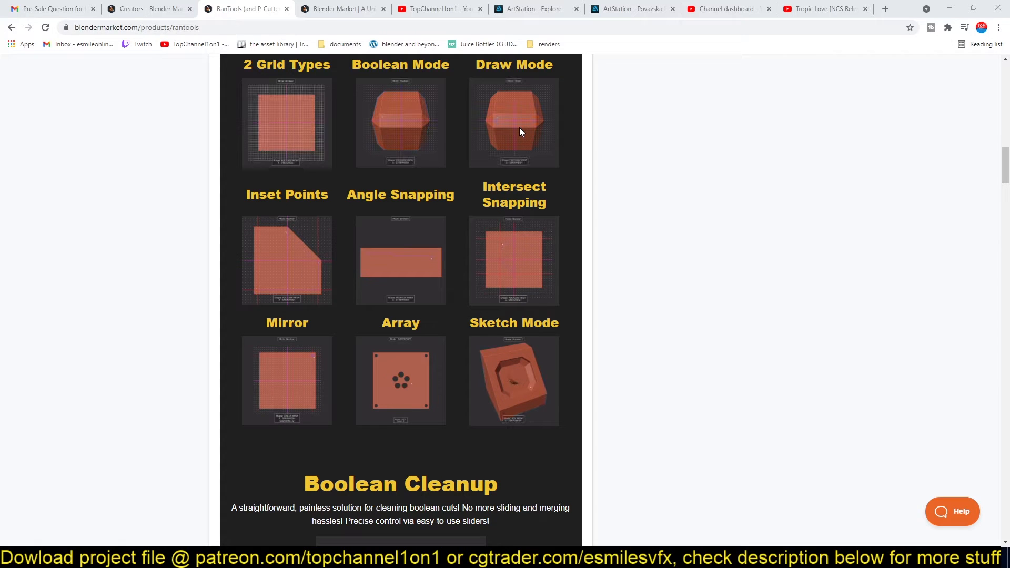
{"action": "scroll", "scroll_direction": "down", "scroll_amount": 3}
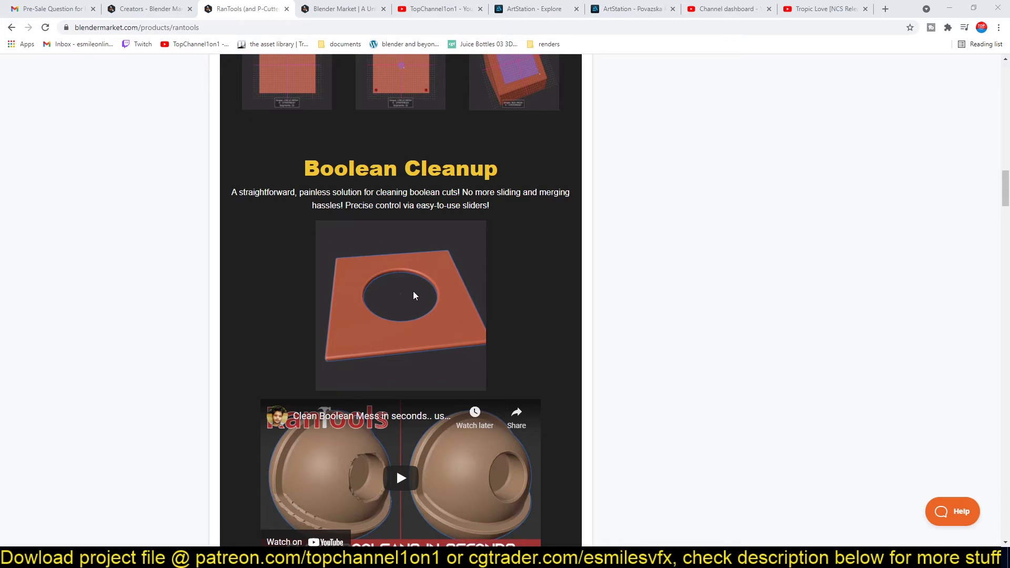
{"action": "scroll", "scroll_direction": "down", "scroll_amount": 3}
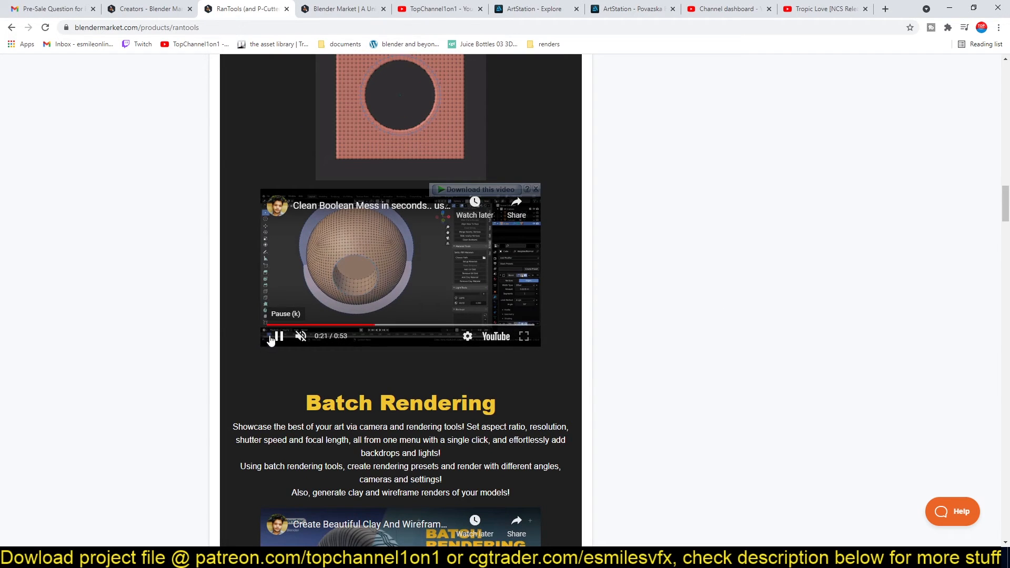
{"action": "scroll", "scroll_direction": "down", "scroll_amount": 3}
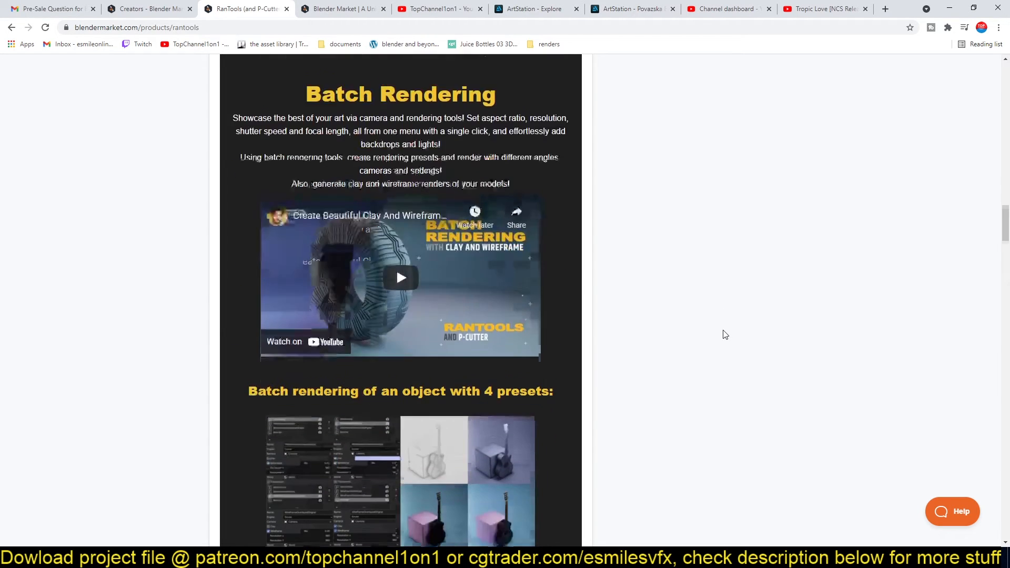
{"action": "scroll", "scroll_direction": "down", "scroll_amount": 3}
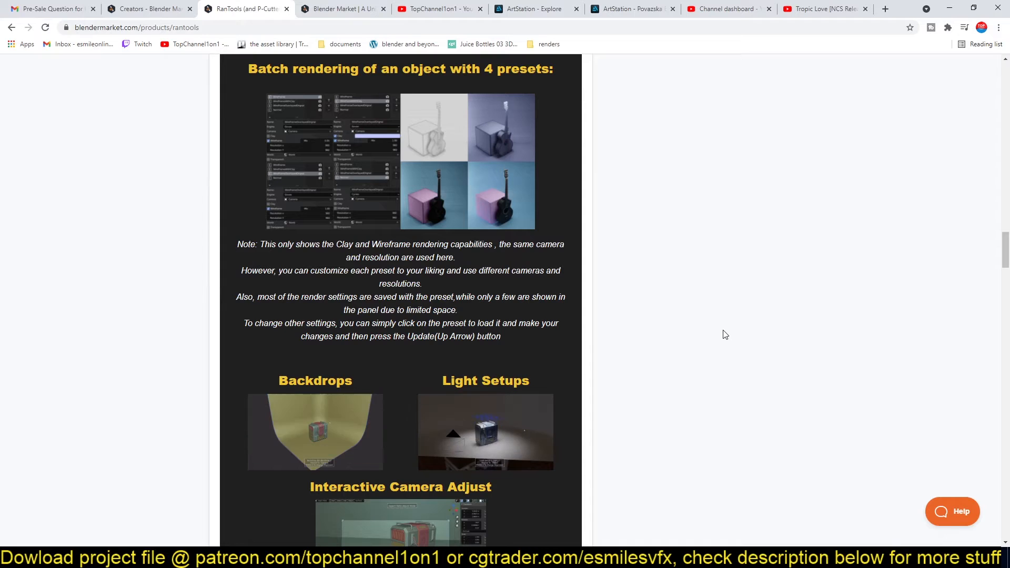
{"action": "scroll", "scroll_direction": "down", "scroll_amount": 3}
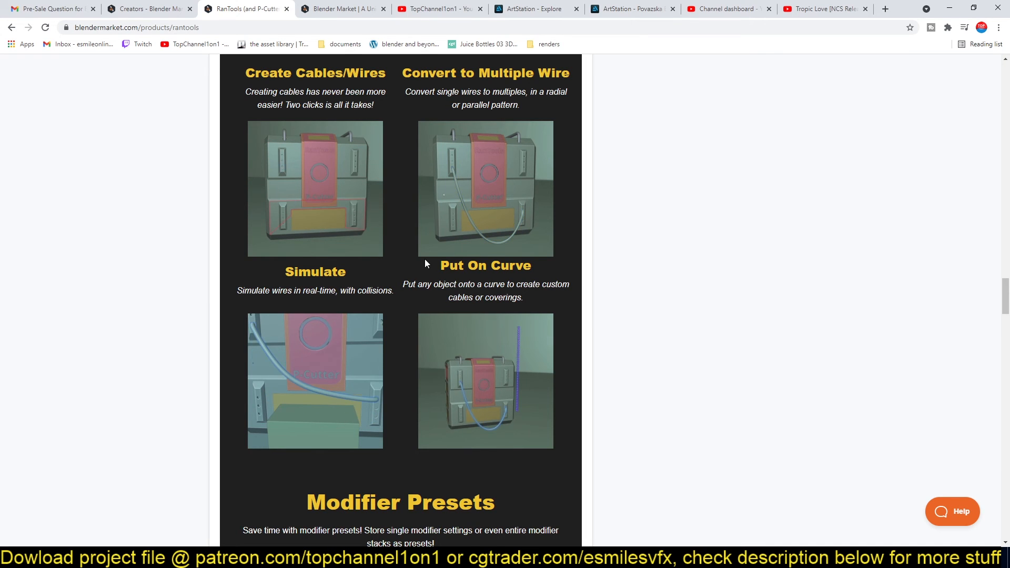
{"action": "scroll", "scroll_direction": "down", "scroll_amount": 3}
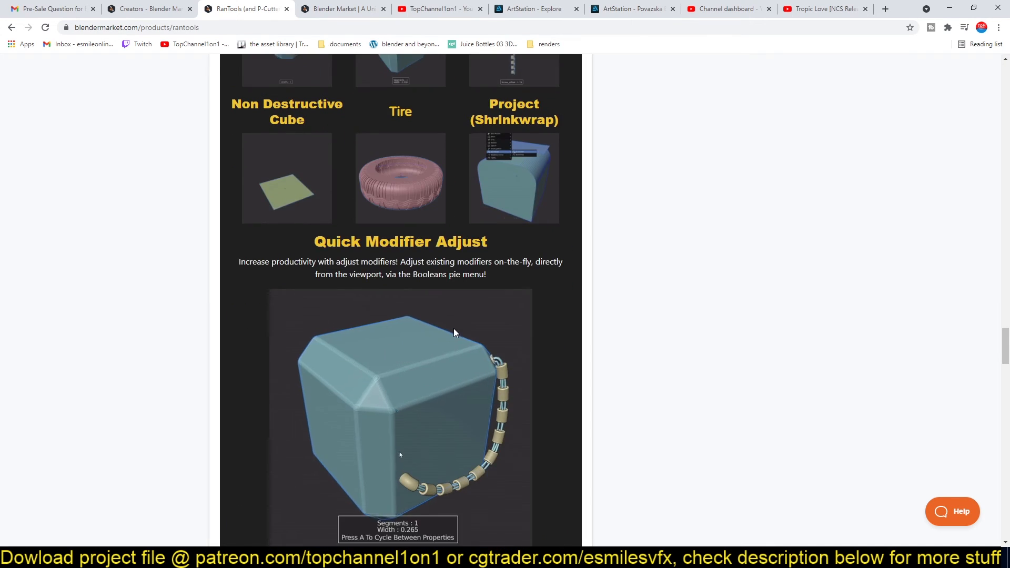
{"action": "scroll", "scroll_direction": "down", "scroll_amount": 3}
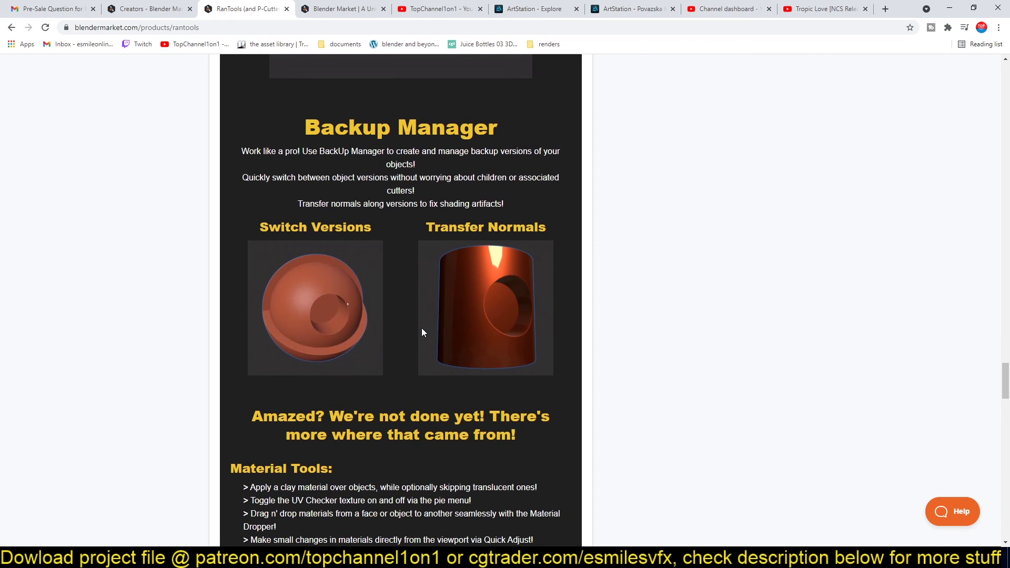
{"action": "scroll", "scroll_direction": "down", "scroll_amount": 3}
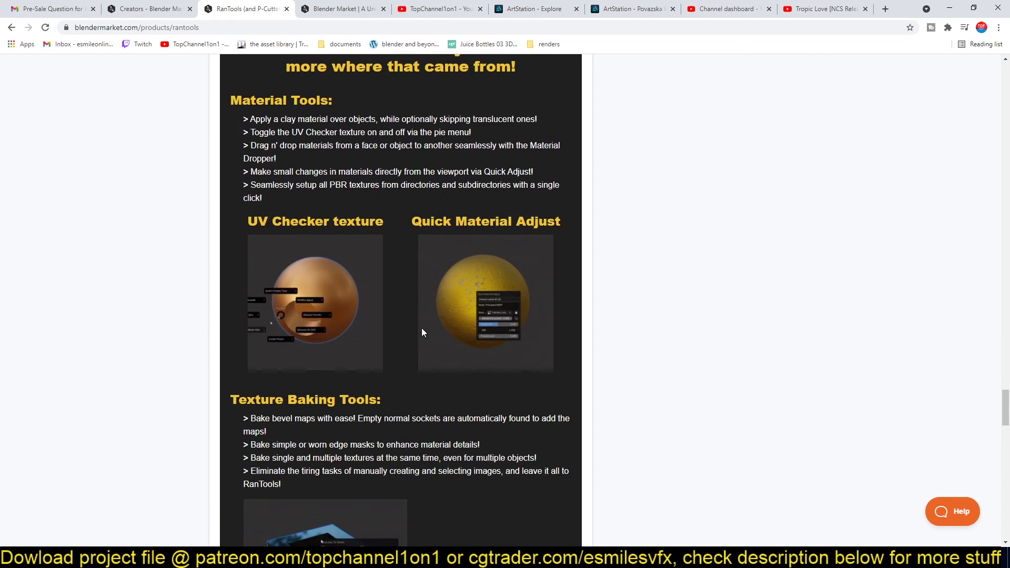
{"action": "scroll", "scroll_direction": "down", "scroll_amount": 3}
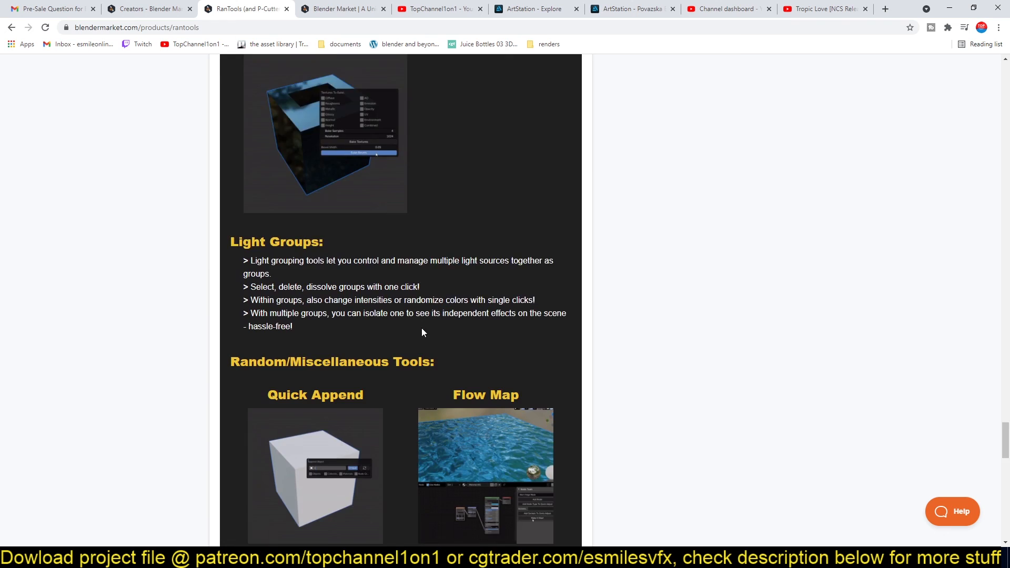